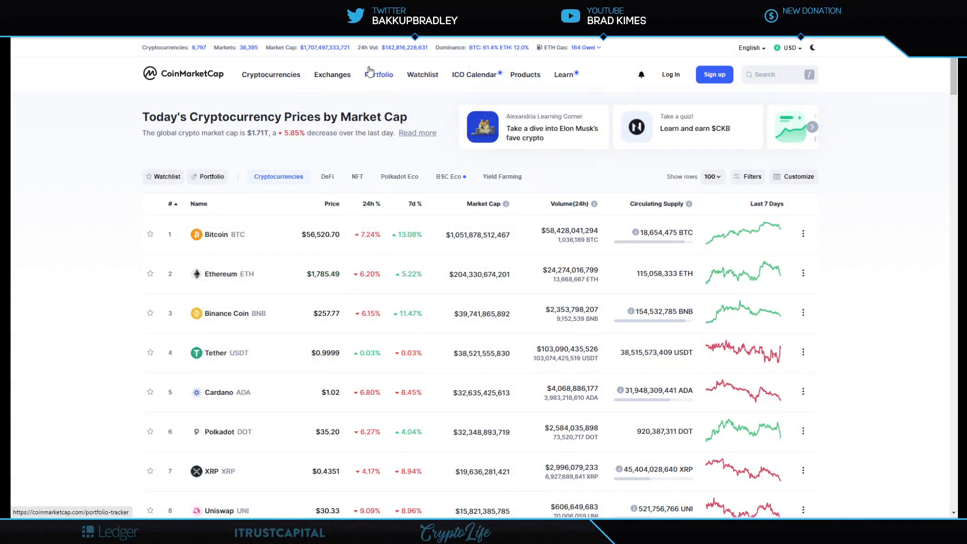
Scroll CoinMarketCap's ranked price table and open the XRP currency page
left_click(270, 74)
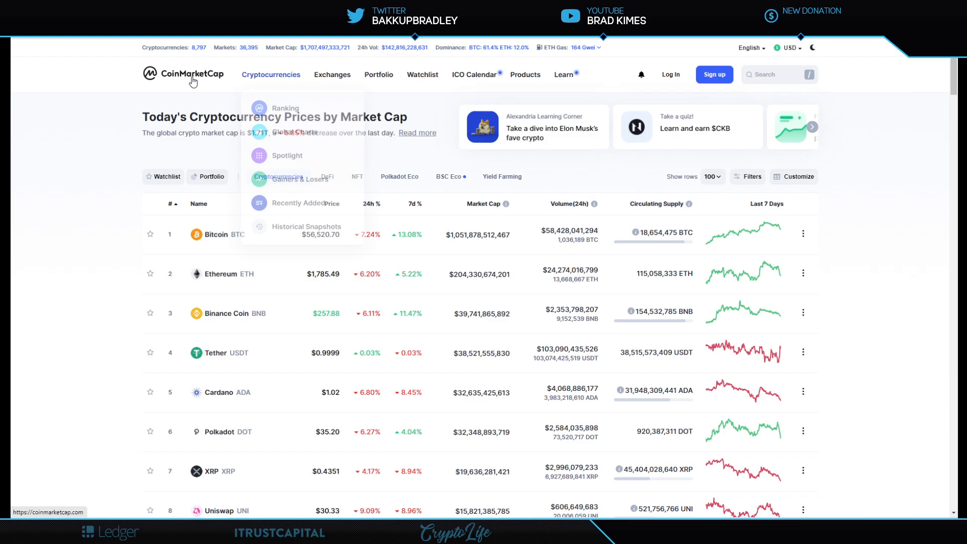
mouse_move(116, 89)
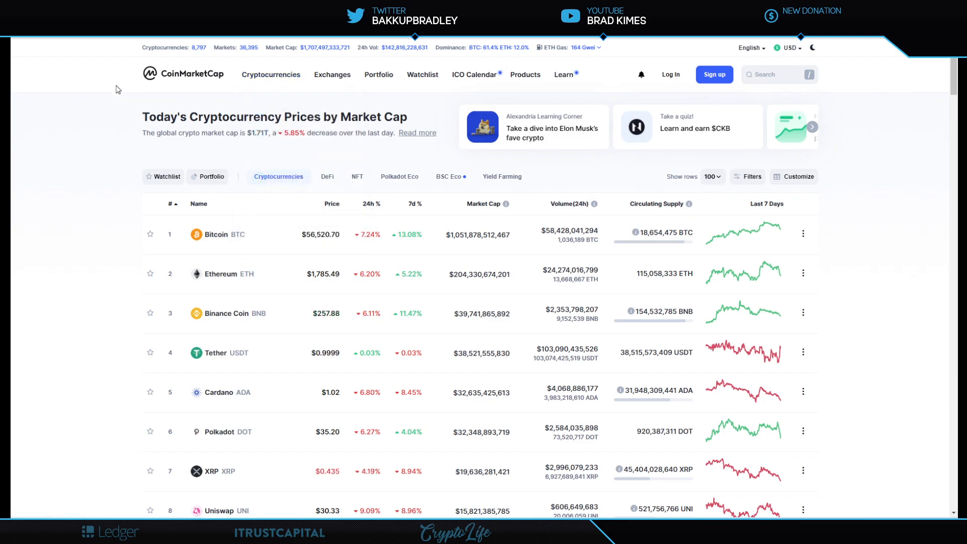
mouse_move(270, 74)
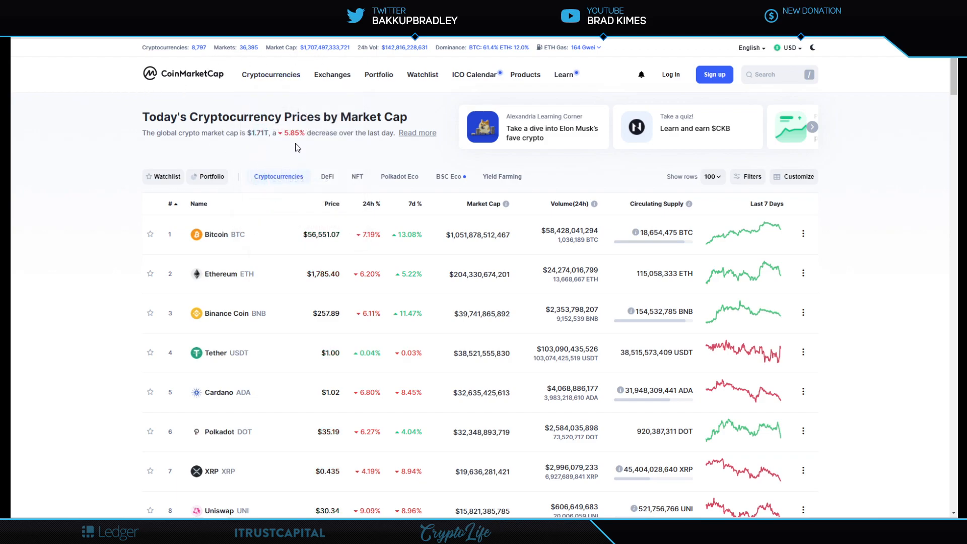
mouse_move(135, 132)
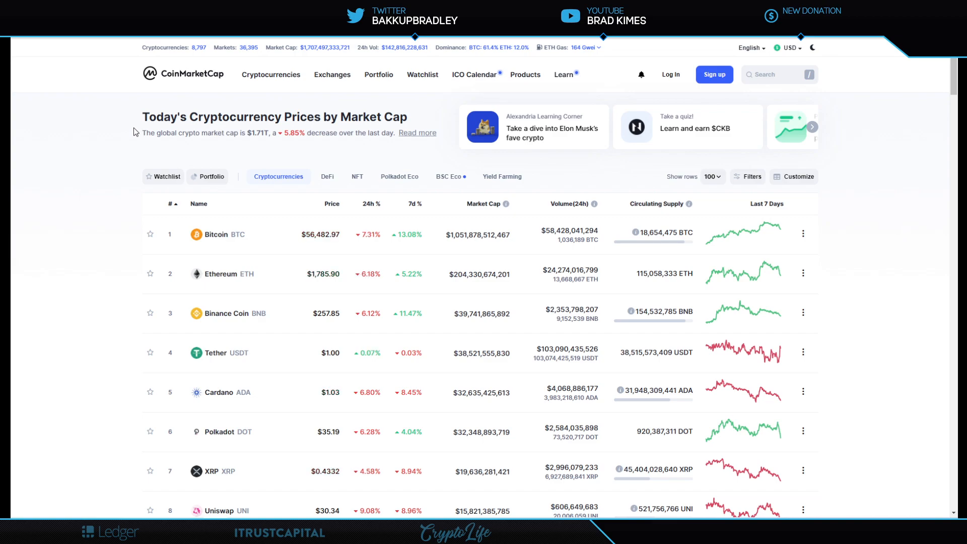
mouse_move(270, 248)
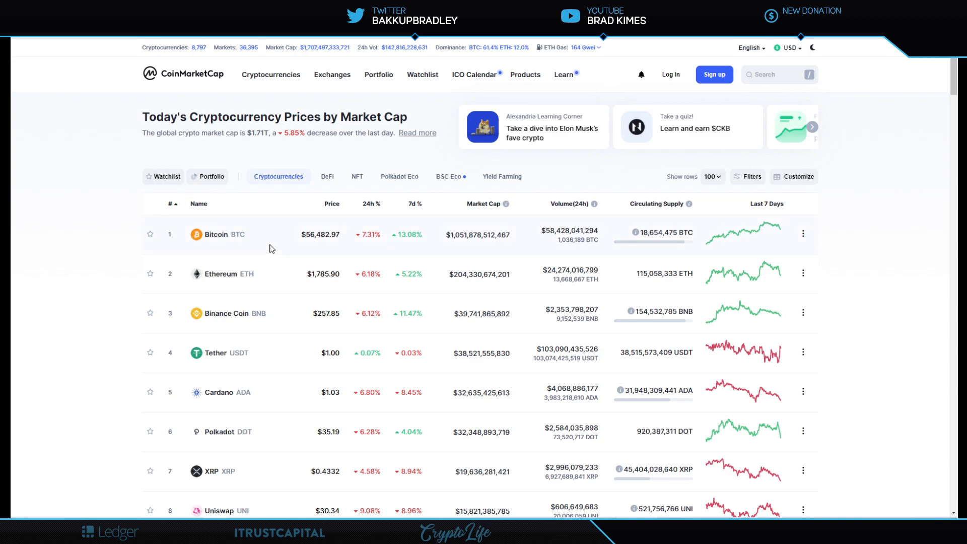
mouse_move(119, 225)
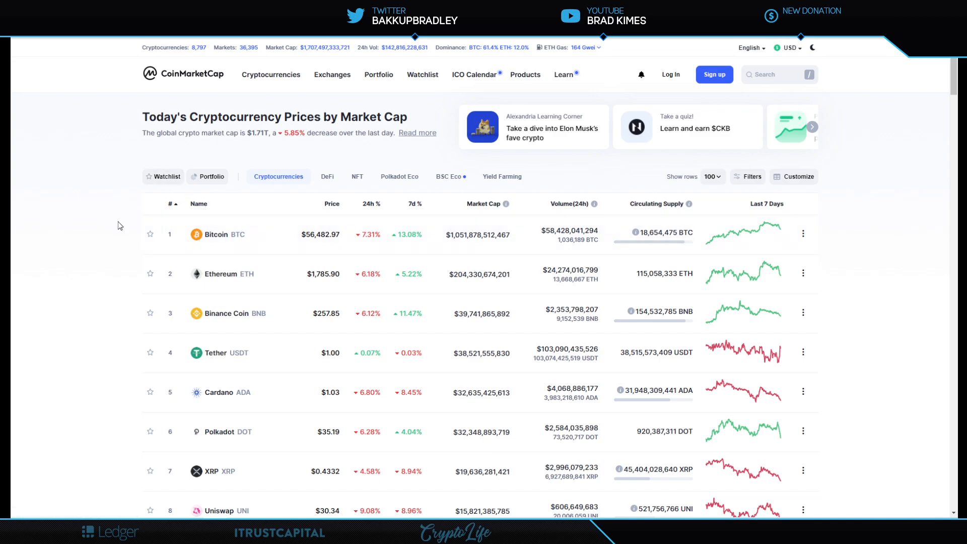
mouse_move(118, 225)
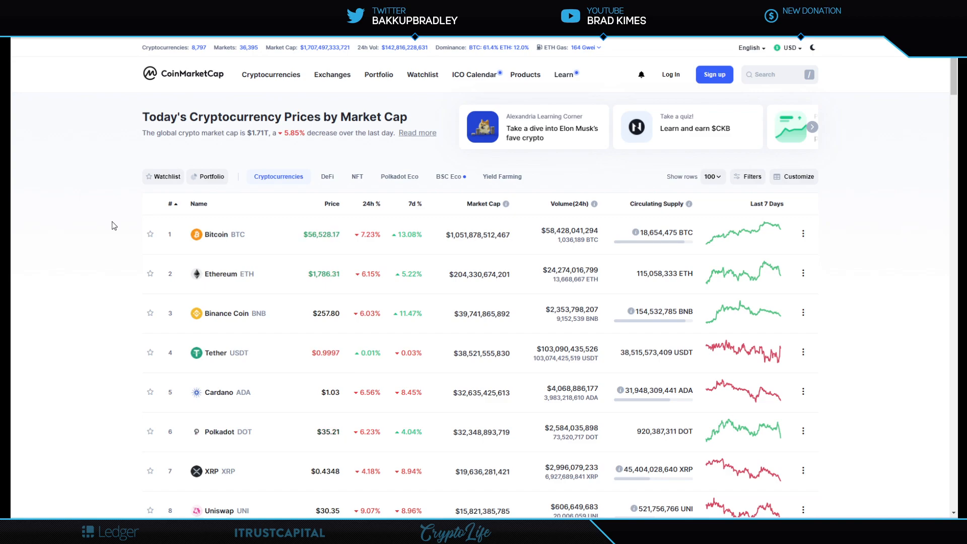
mouse_move(463, 253)
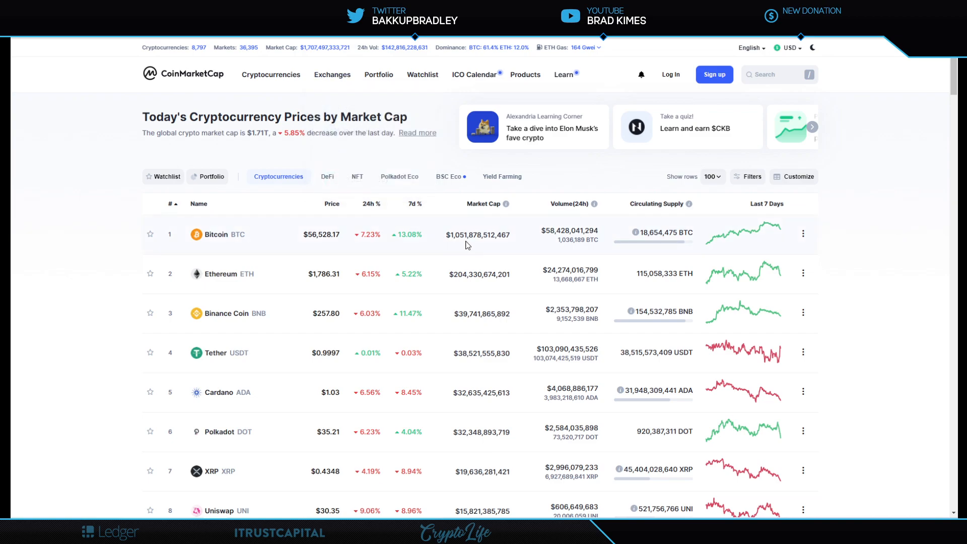
scroll("down", 3)
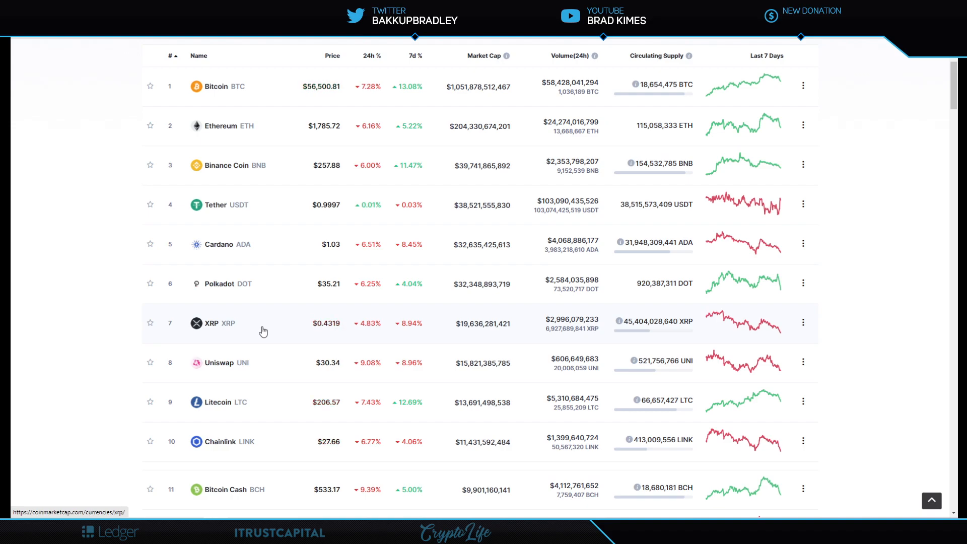
left_click(211, 322)
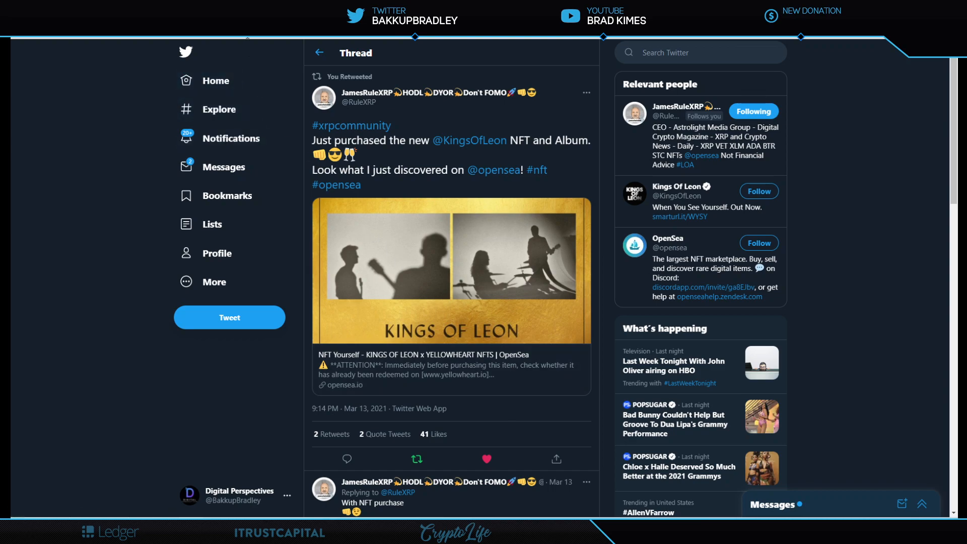
mouse_move(276, 60)
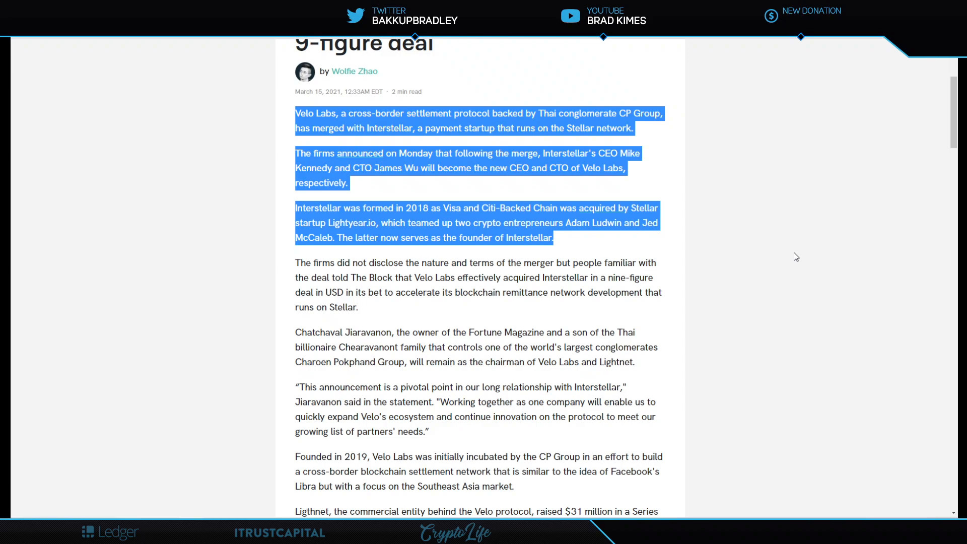
mouse_move(660, 236)
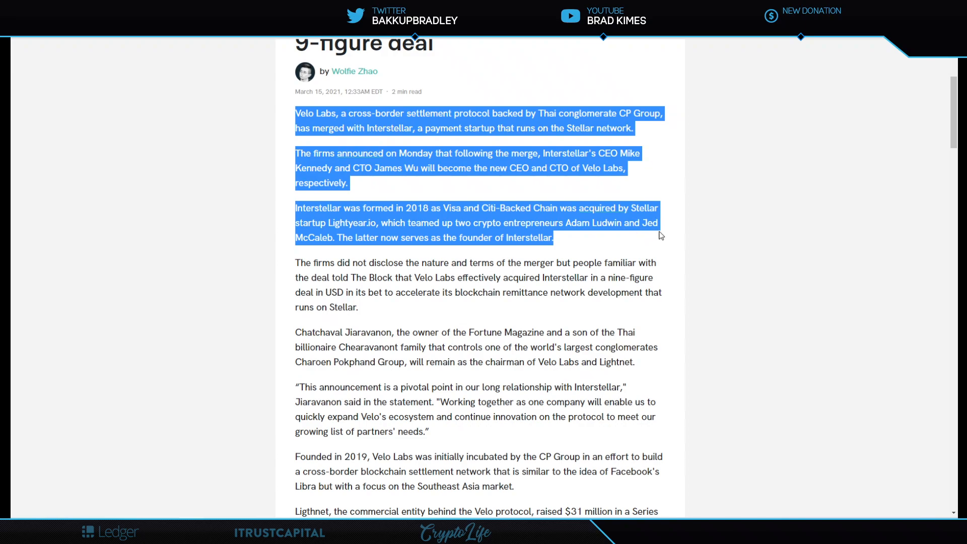
mouse_move(447, 252)
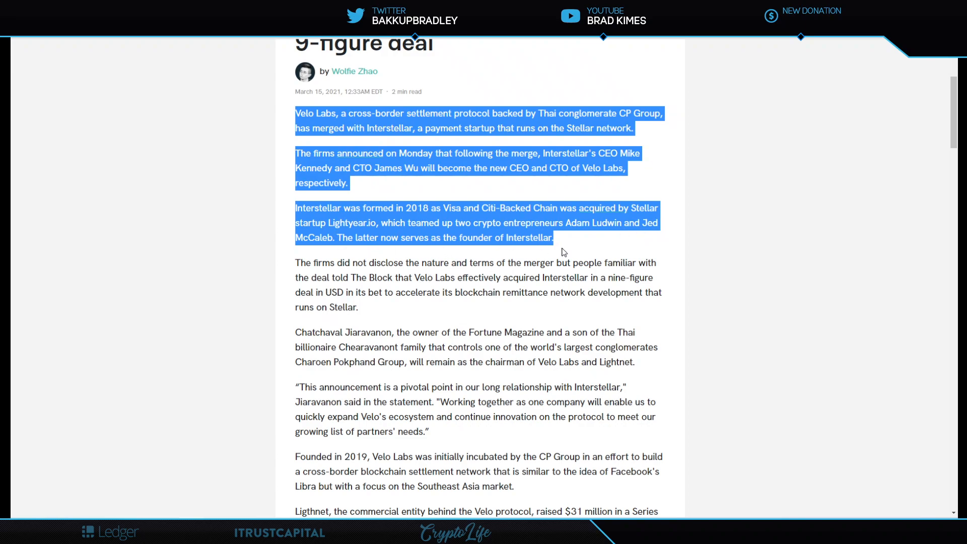
Highlight McCaleb's closing quote on the Stellar ecosystem in The Block, then return to Twitter
scroll("down", 3)
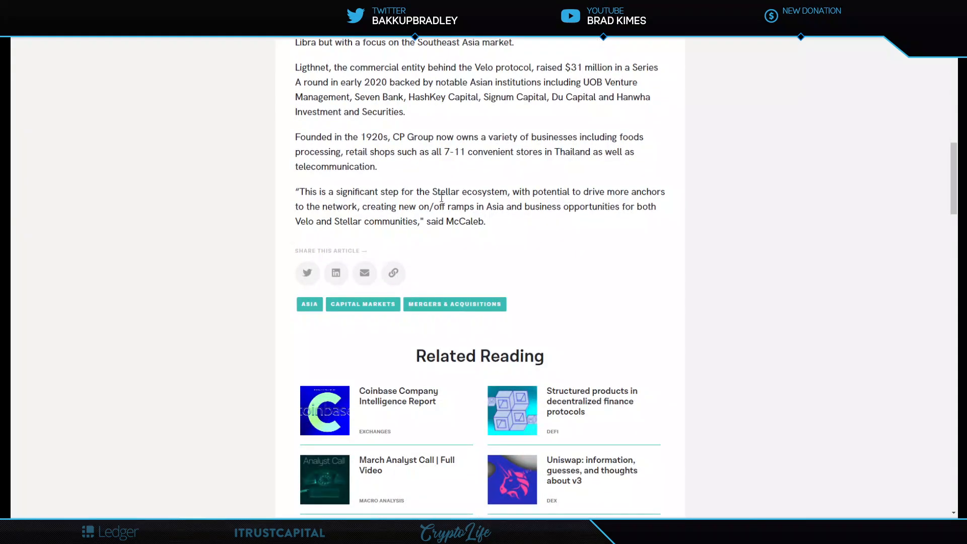
left_click_drag(297, 192, 486, 221)
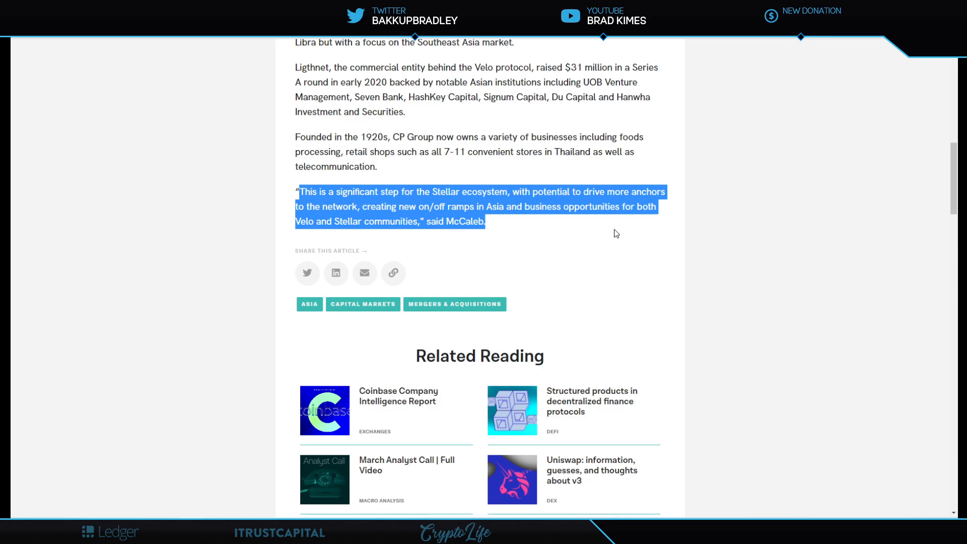
scroll("down", 3)
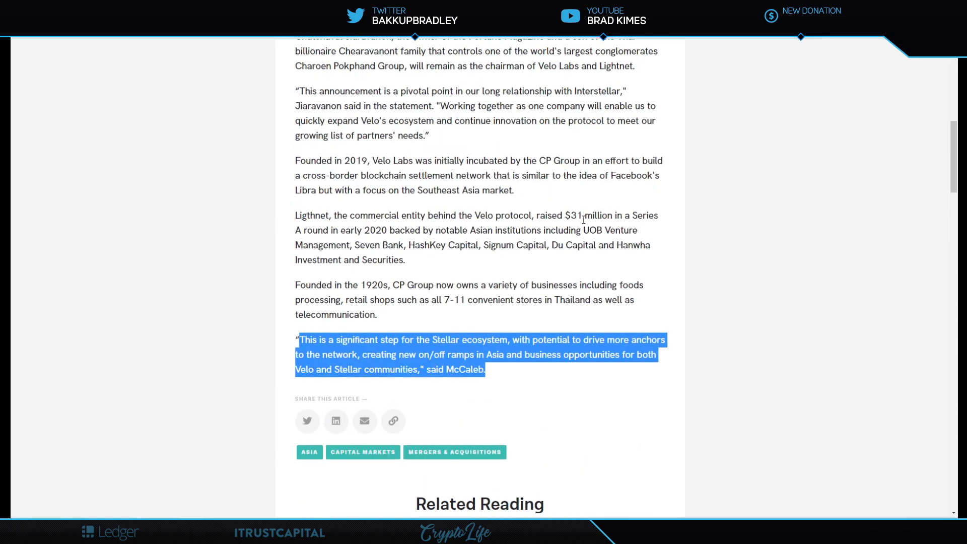
mouse_move(493, 286)
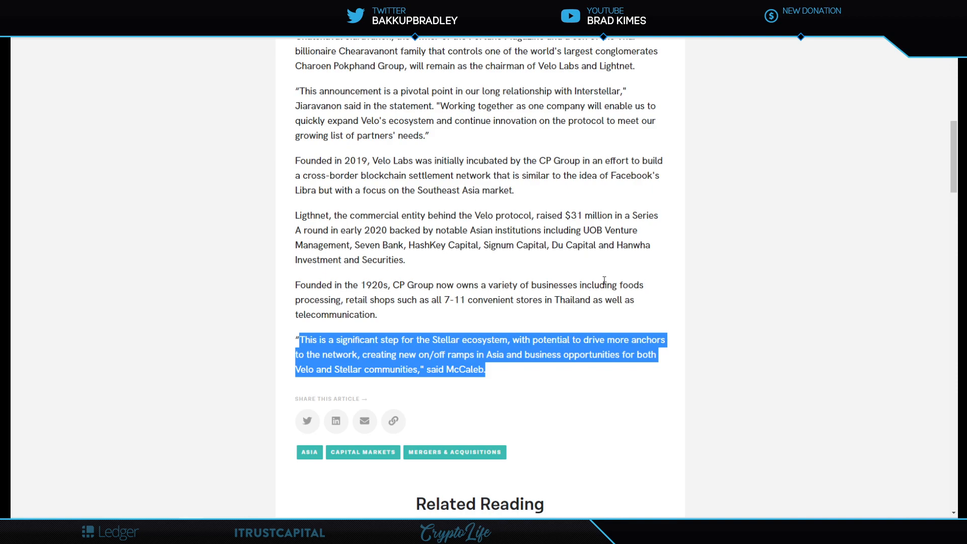
mouse_move(429, 309)
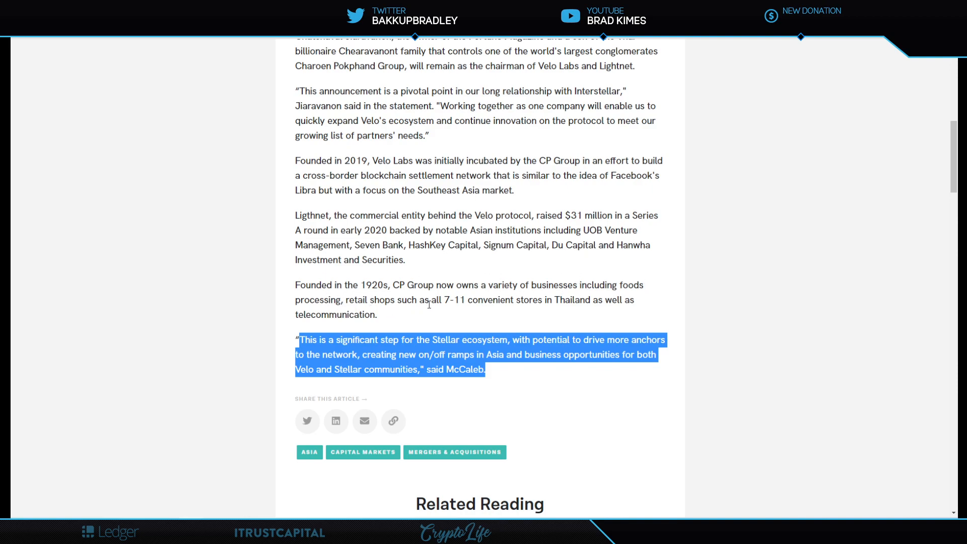
mouse_move(514, 313)
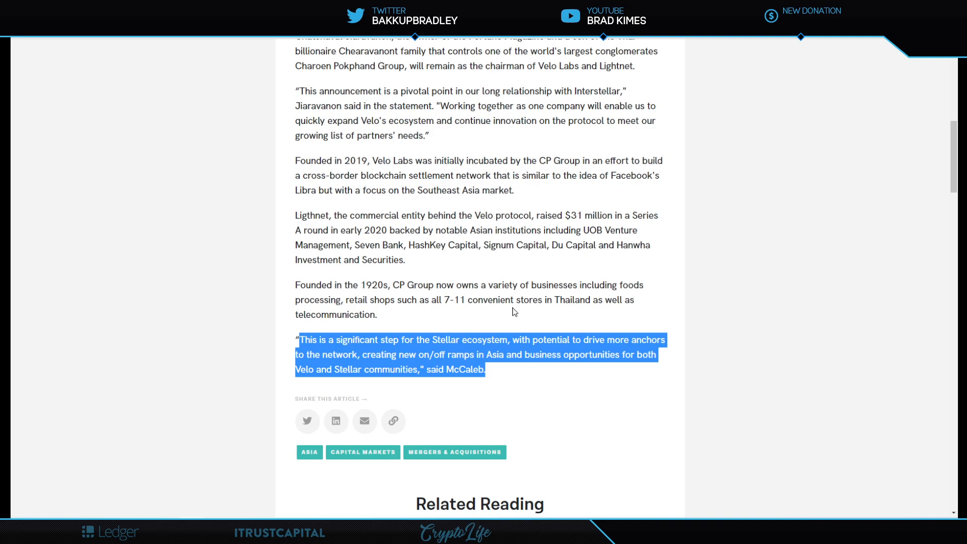
mouse_move(654, 302)
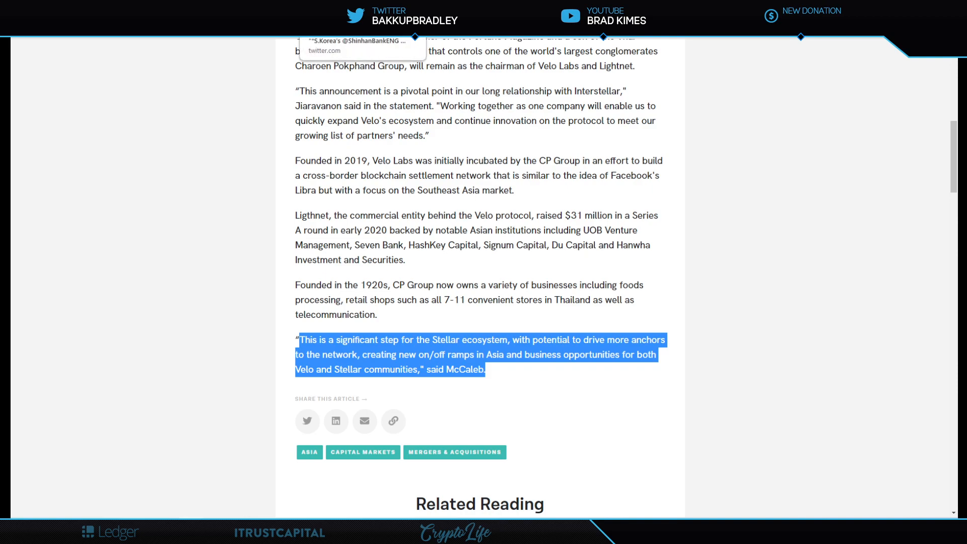
left_click(362, 44)
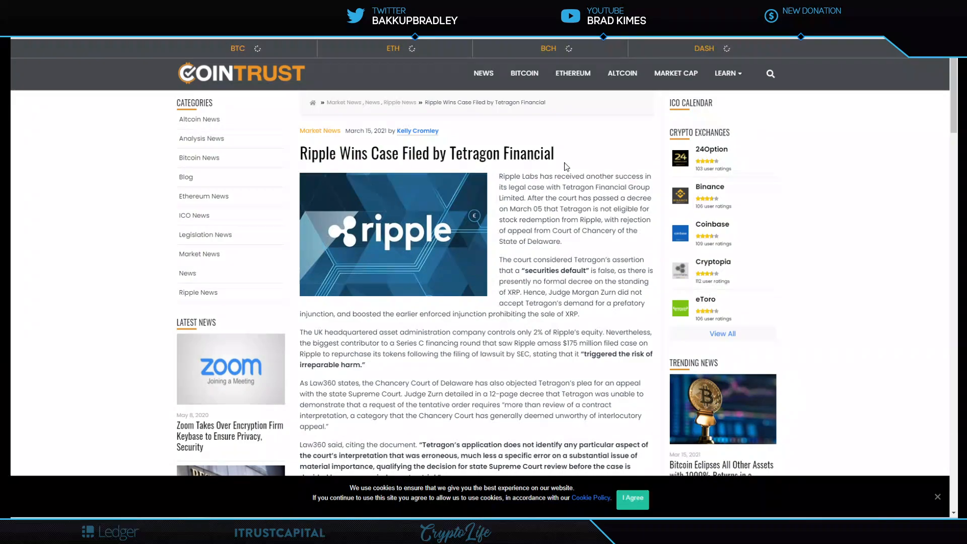
mouse_move(576, 162)
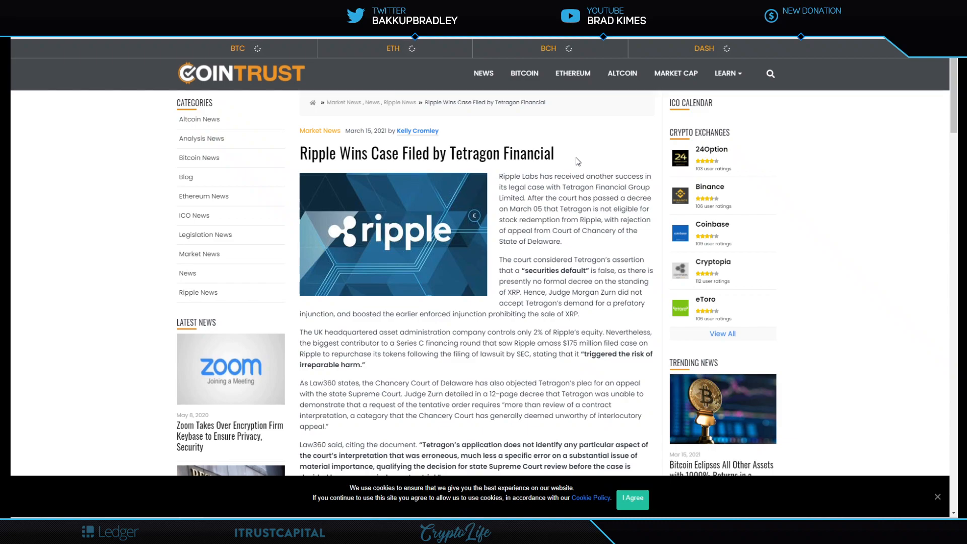
mouse_move(399, 101)
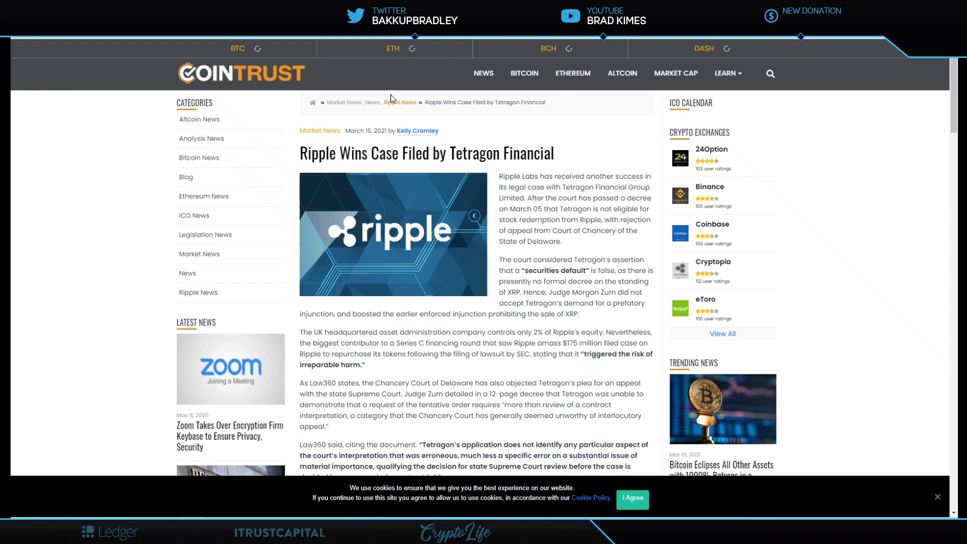
mouse_move(373, 86)
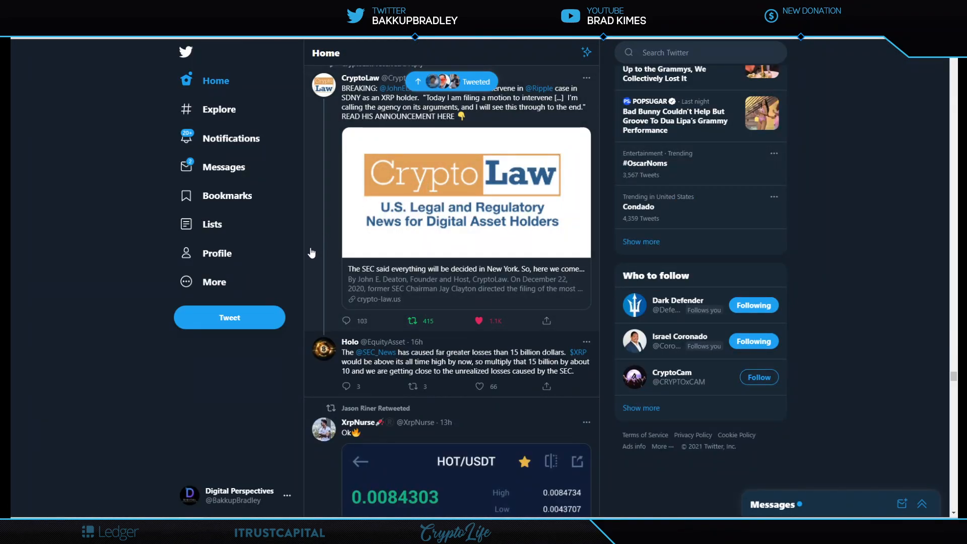
Scroll the Twitter home feed down to the CryptoLaw motion-to-intervene tweet
scroll("down", 3)
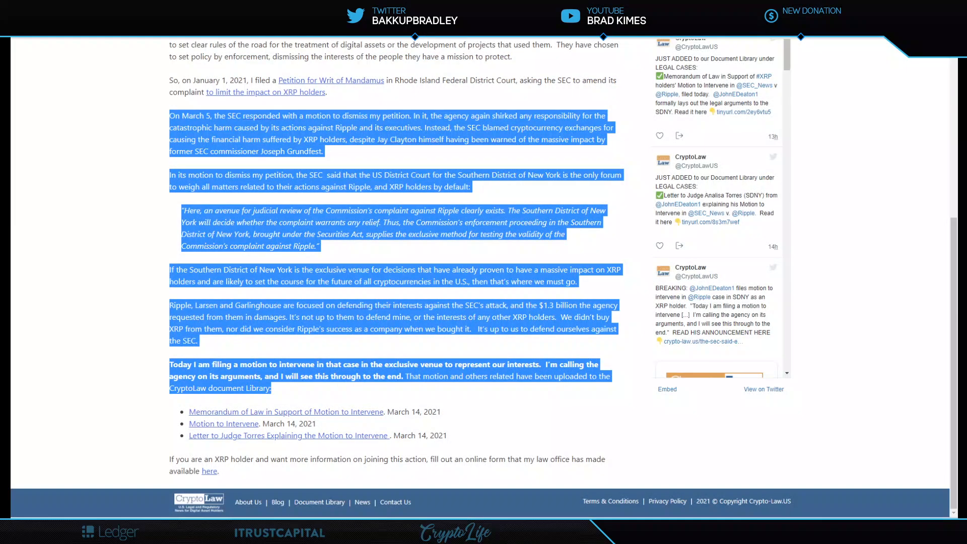
mouse_move(113, 156)
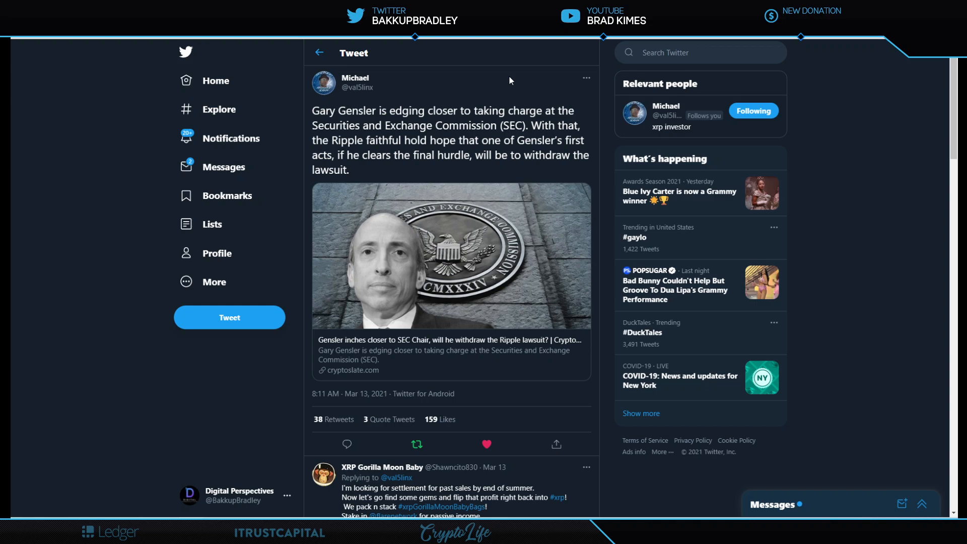
mouse_move(508, 80)
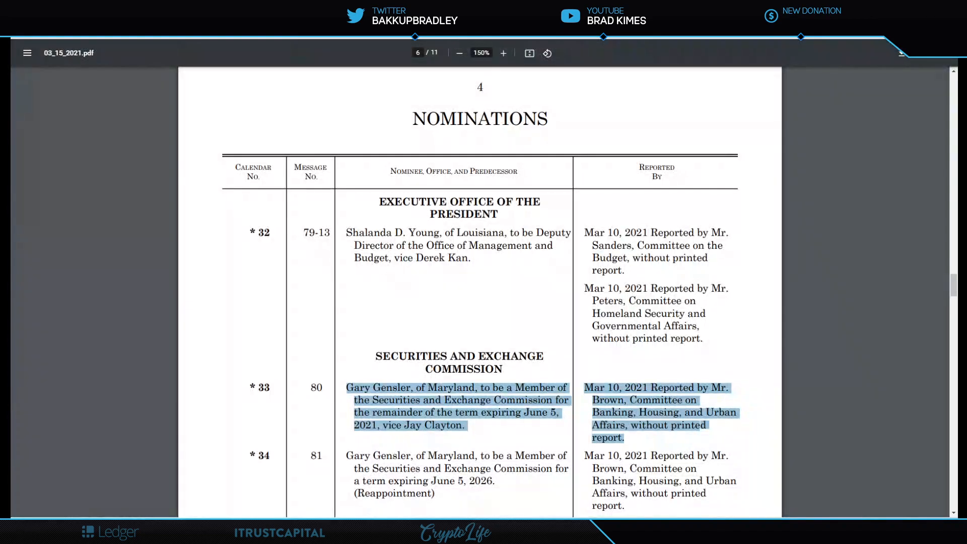
mouse_move(83, 90)
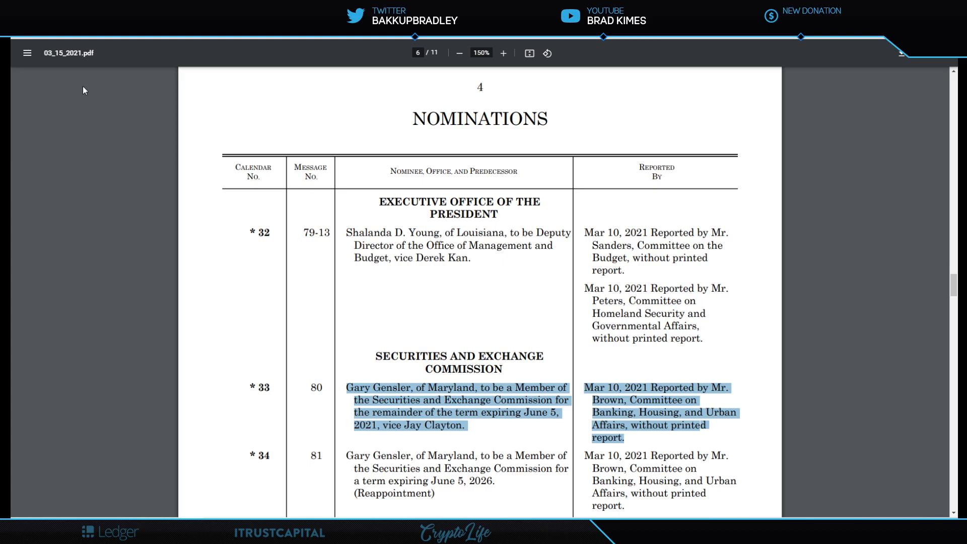
mouse_move(448, 269)
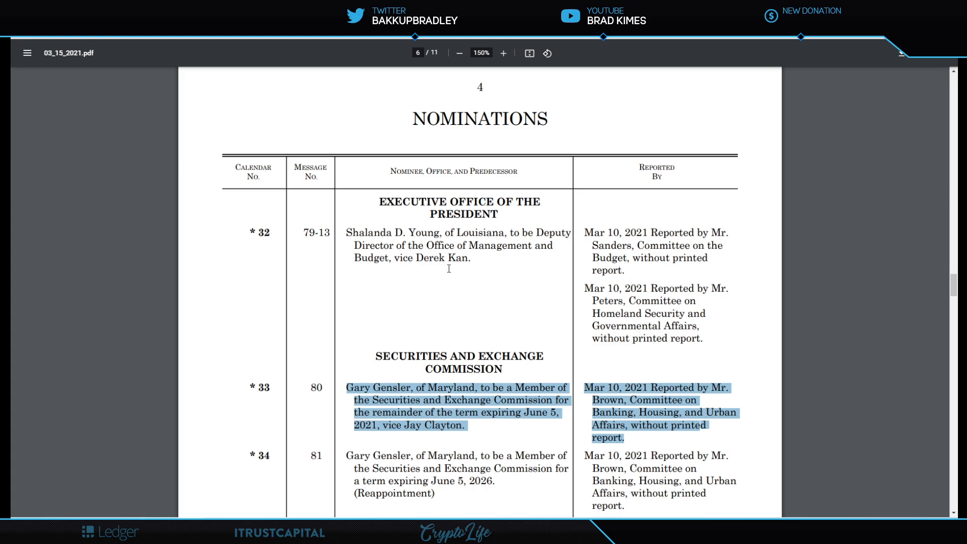
Scroll the 03_15_2021 Senate calendar PDF down to the page 6 SEC nominations
scroll("down", 3)
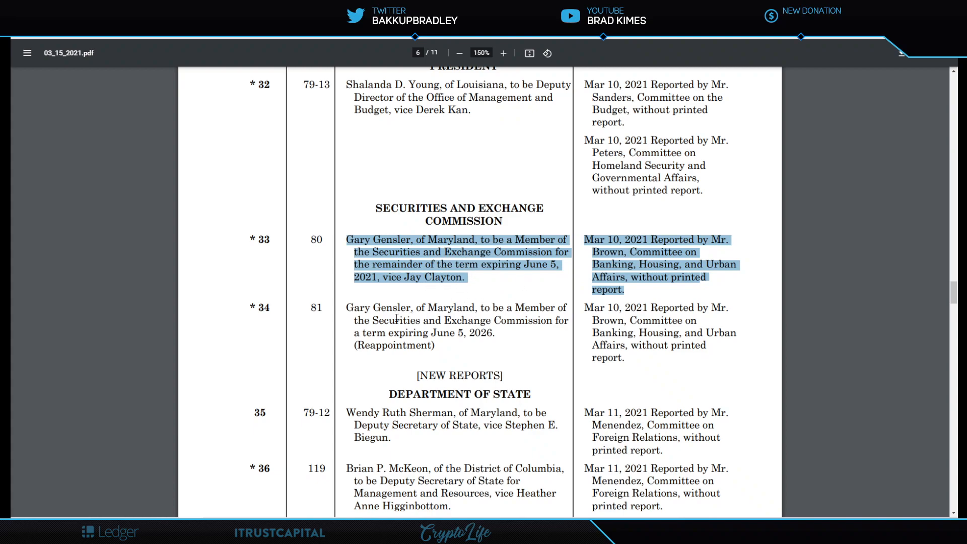
mouse_move(485, 346)
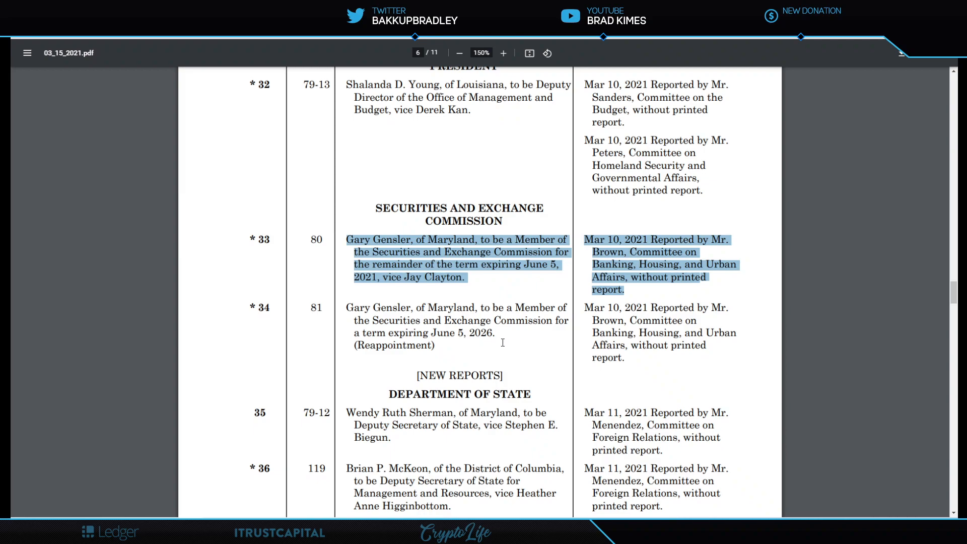
mouse_move(547, 341)
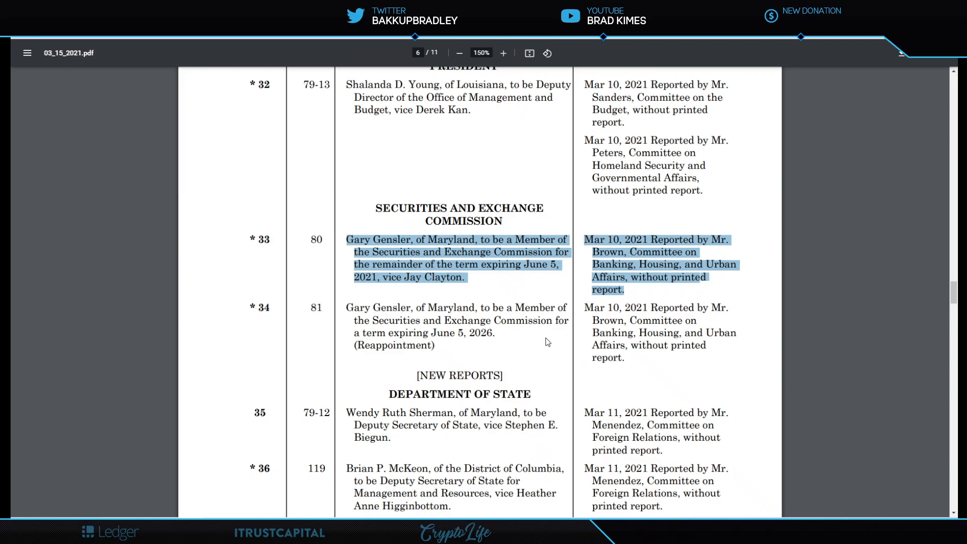
mouse_move(140, 181)
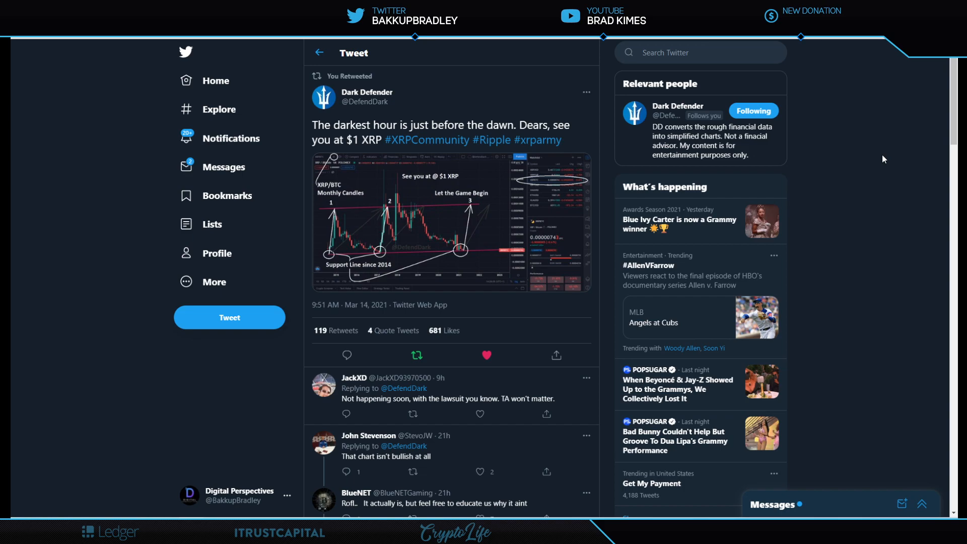
mouse_move(895, 180)
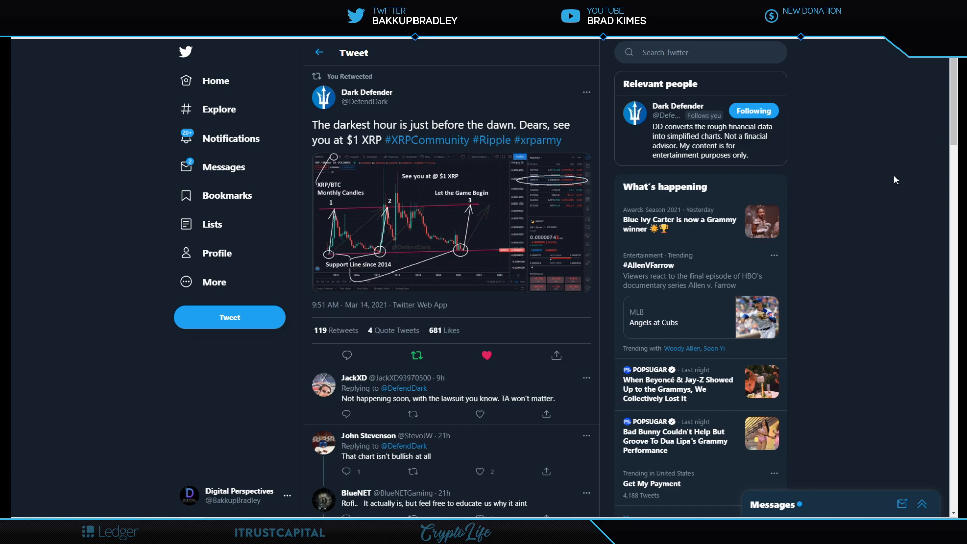